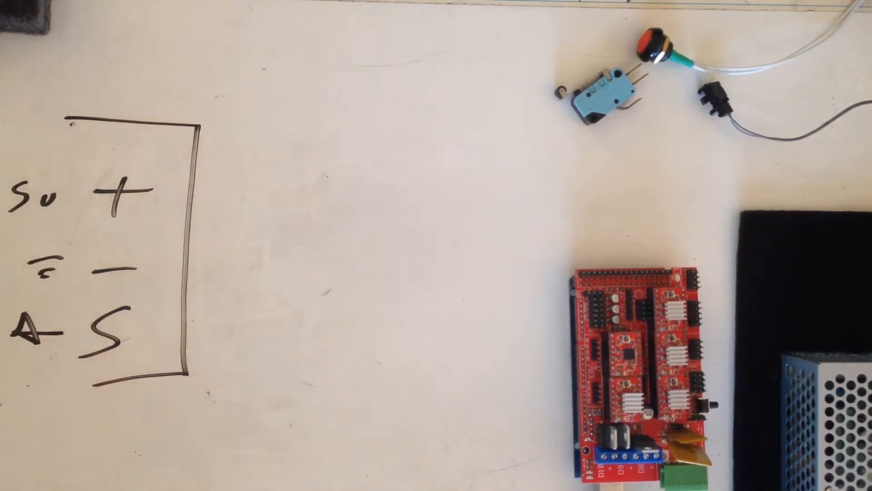
Step: Draw a short horizontal wire line extending right from the signal (S) pin of the endstop connector
{"action": "left_click_drag", "start_coordinate": [183, 328], "coordinate": [251, 328]}
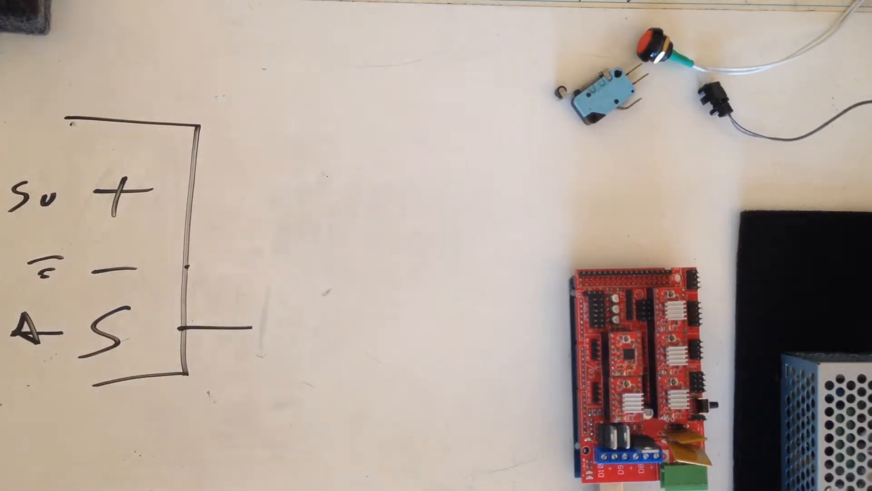